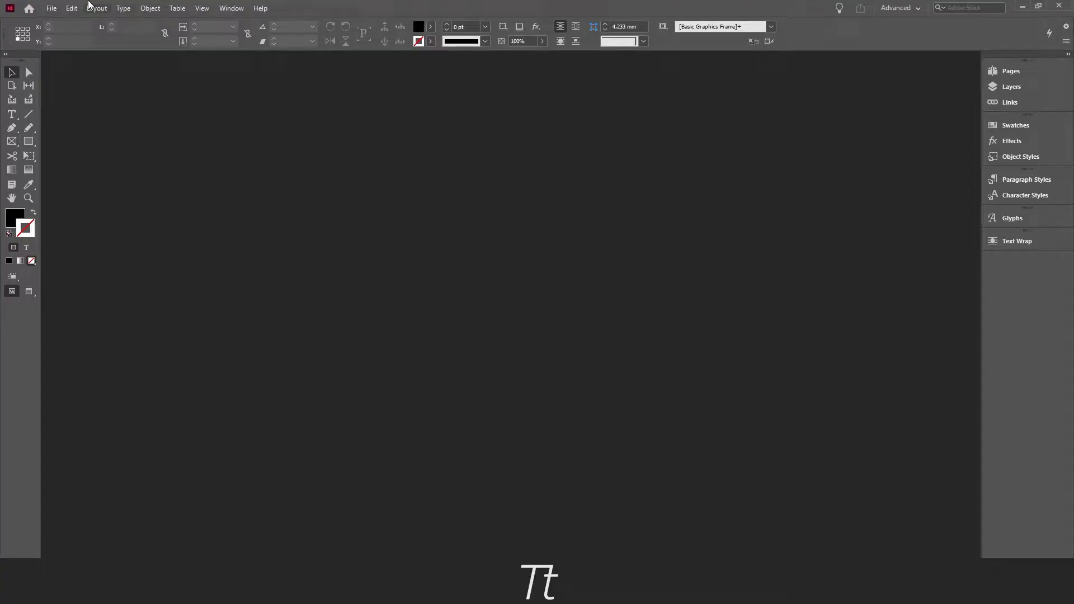
# Start a new A4 portrait document (Ctrl+N) with 5 facing pages, ready to create
pyautogui.click(72, 8)
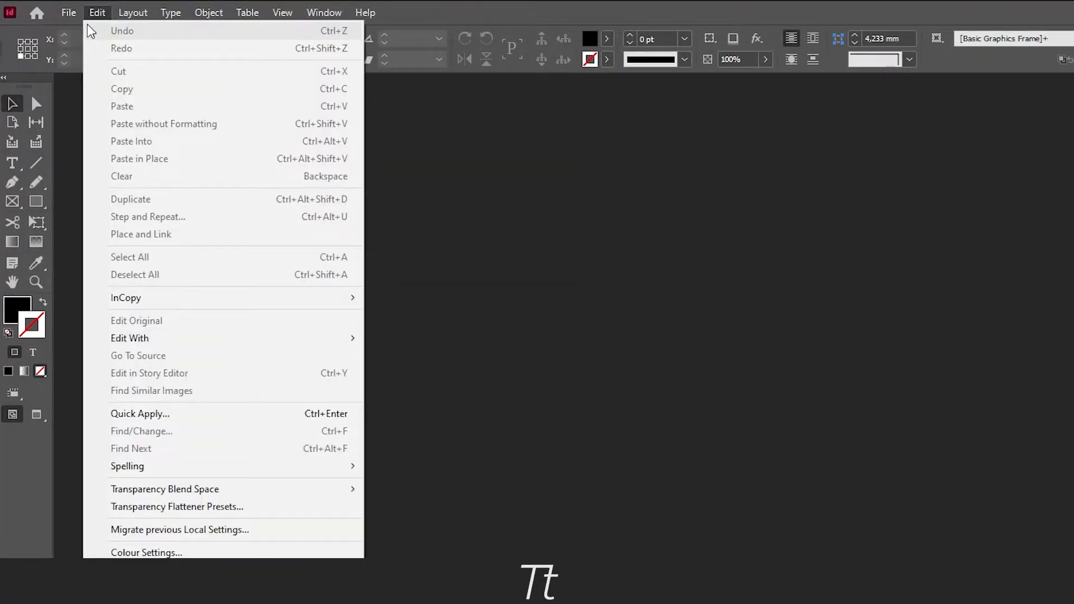
pyautogui.click(69, 12)
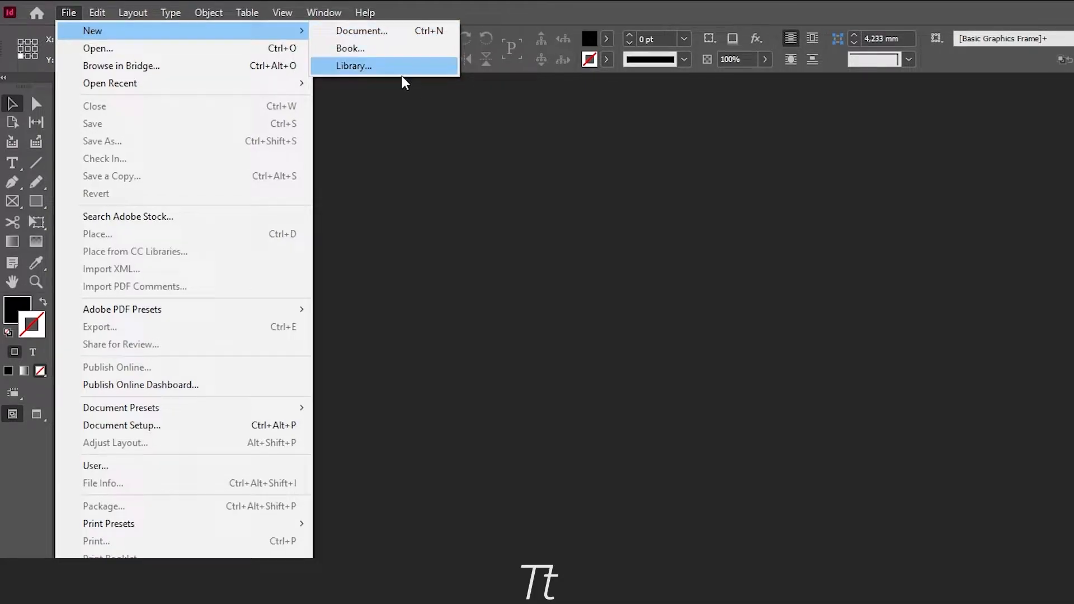
pyautogui.press('Ctrl+n')
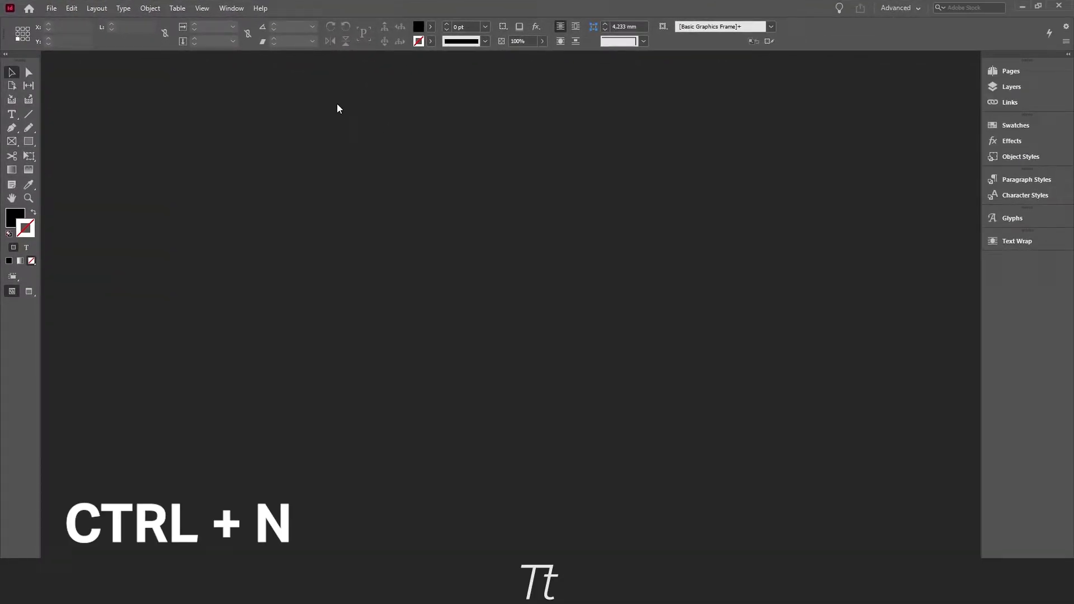
pyautogui.press('ctrl+n')
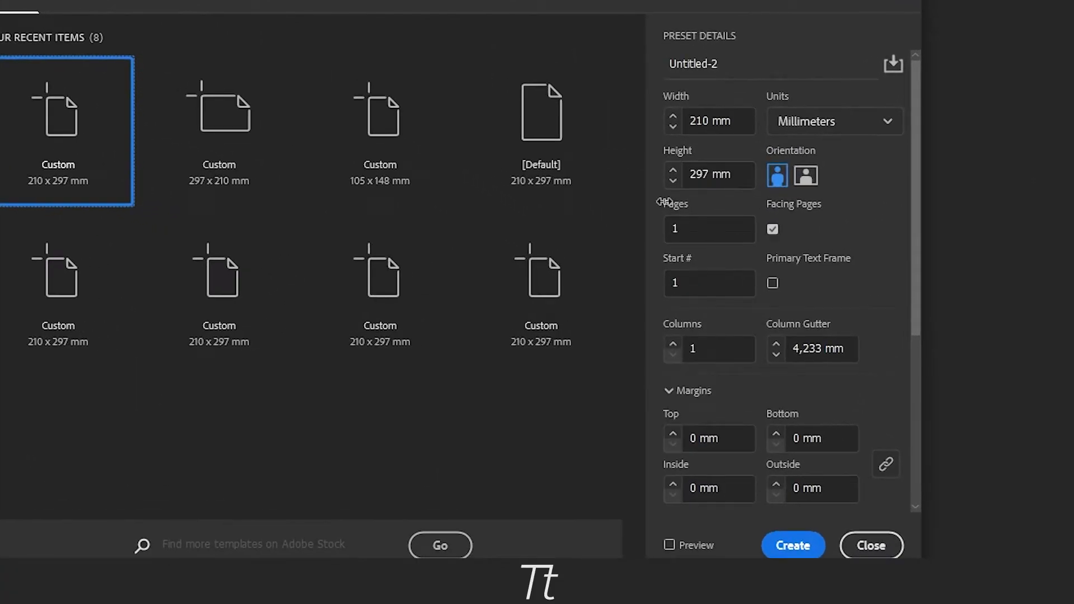
pyautogui.click(709, 228)
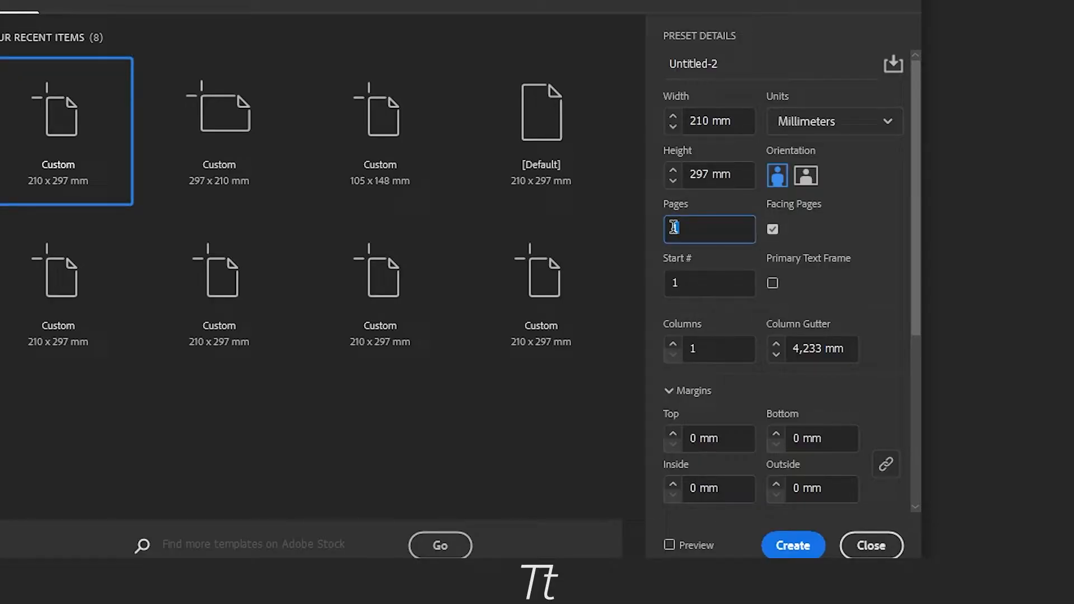
pyautogui.write('5')
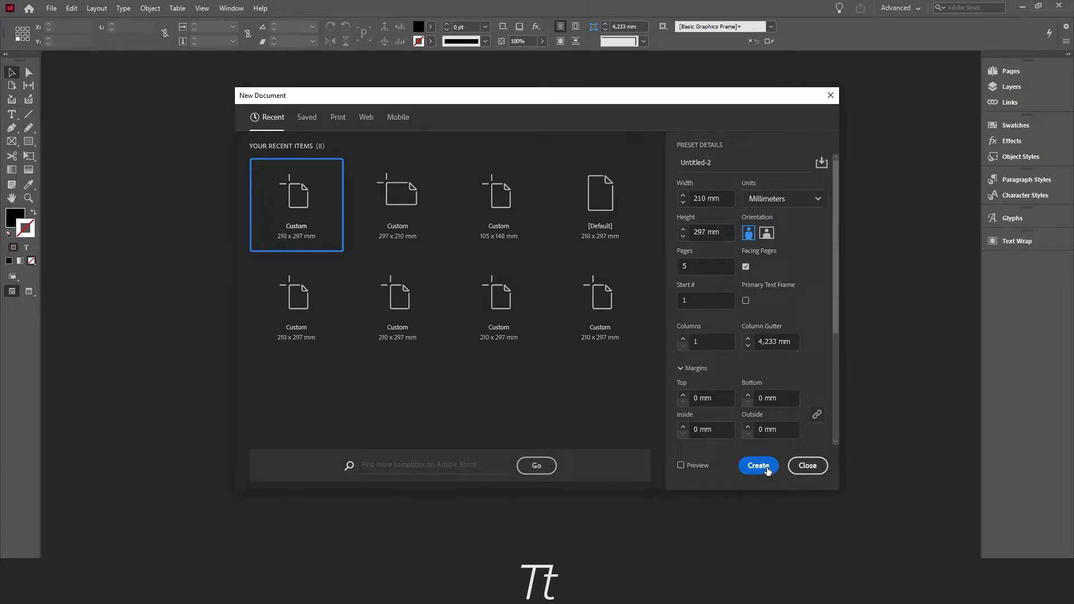
# Create the 5-page document and show the Pages panel with 5 pages in 3 spreads
pyautogui.click(758, 466)
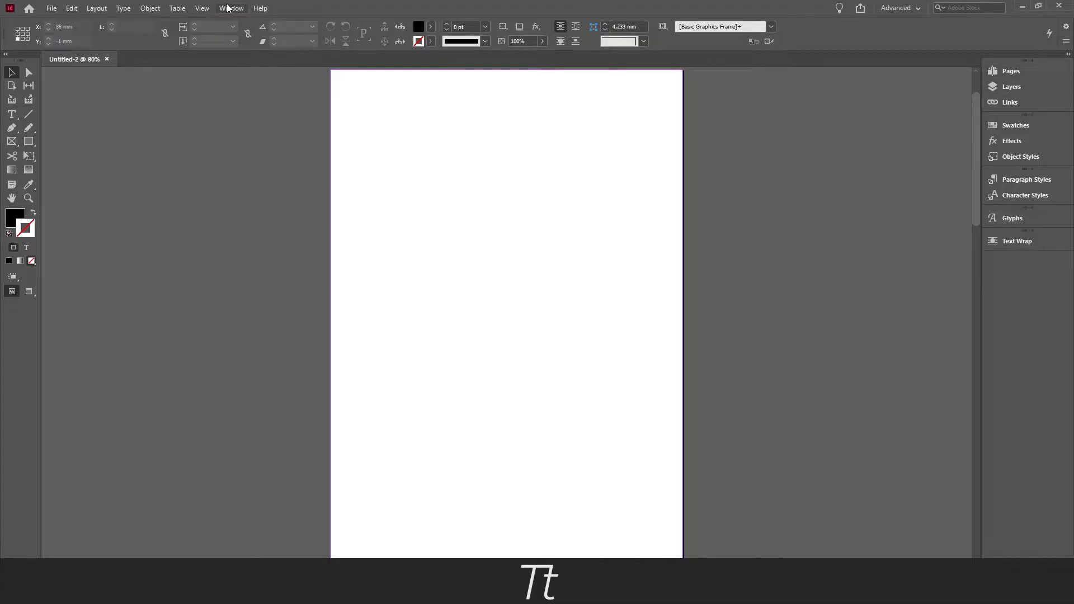
pyautogui.click(231, 8)
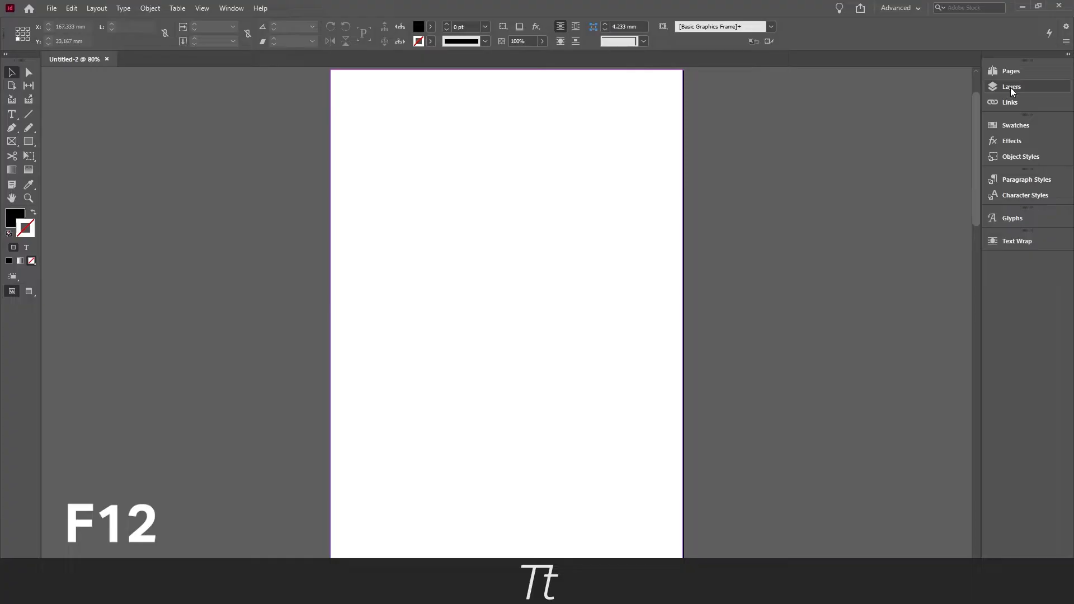
pyautogui.click(1009, 70)
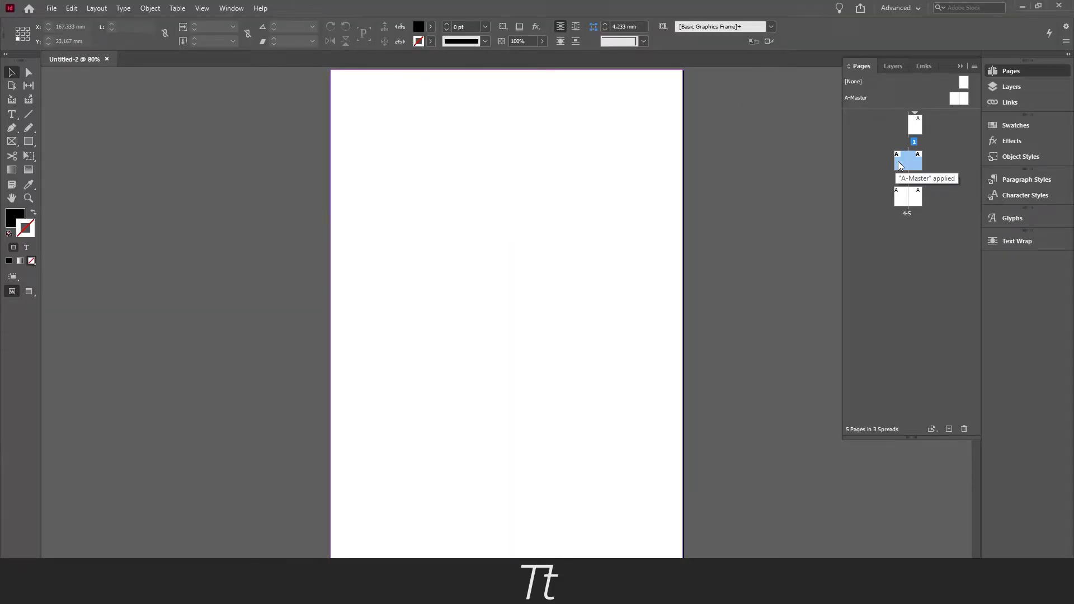
pyautogui.moveTo(812, 152)
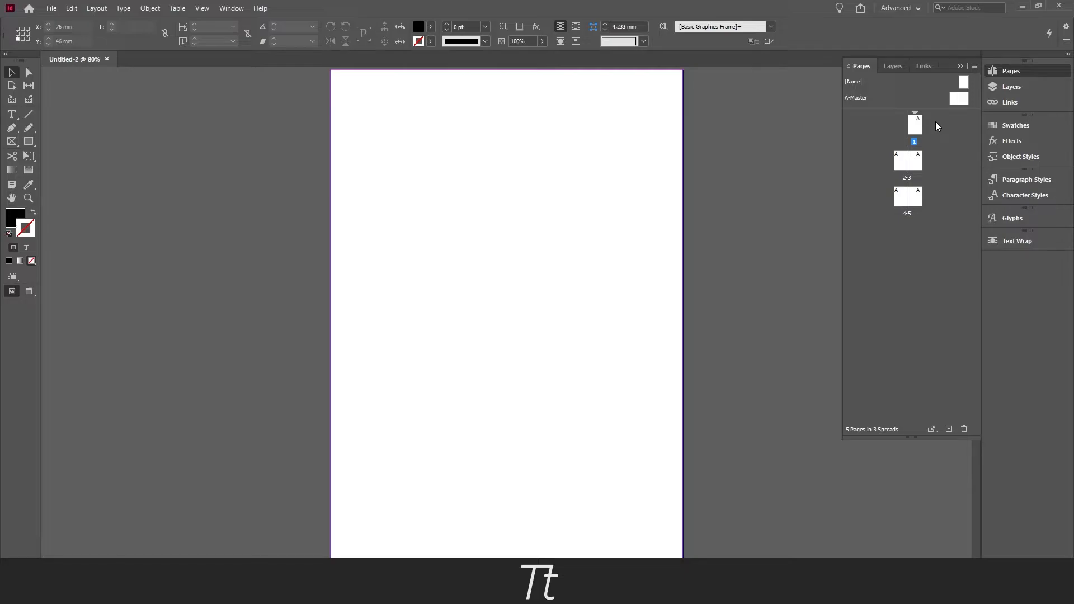
pyautogui.moveTo(897, 145)
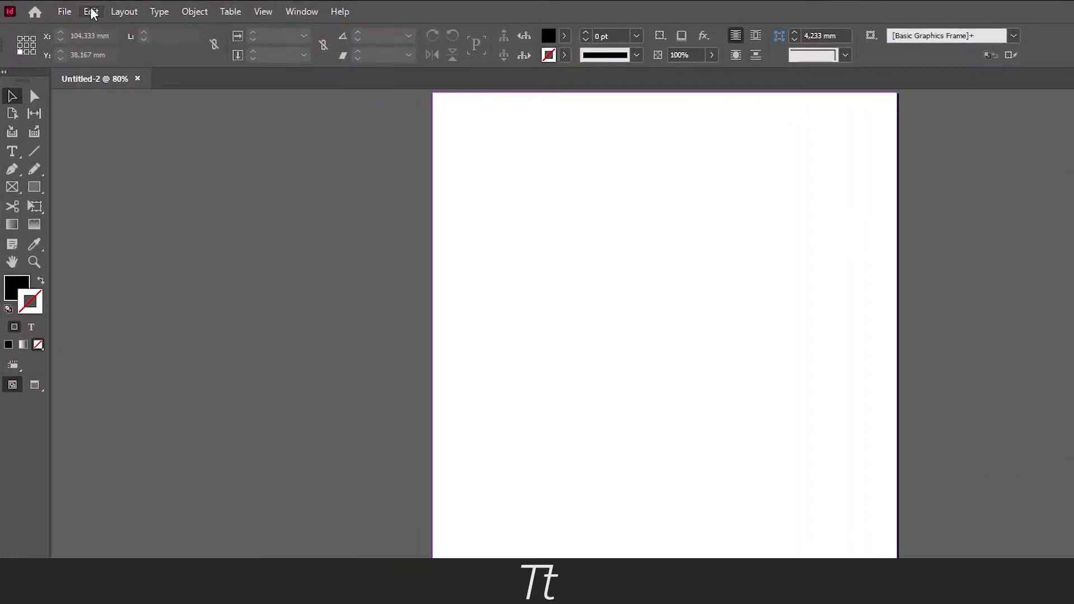
# In Document Setup, toggle Facing Pages off and back on, keeping 3 spreads
pyautogui.click(65, 11)
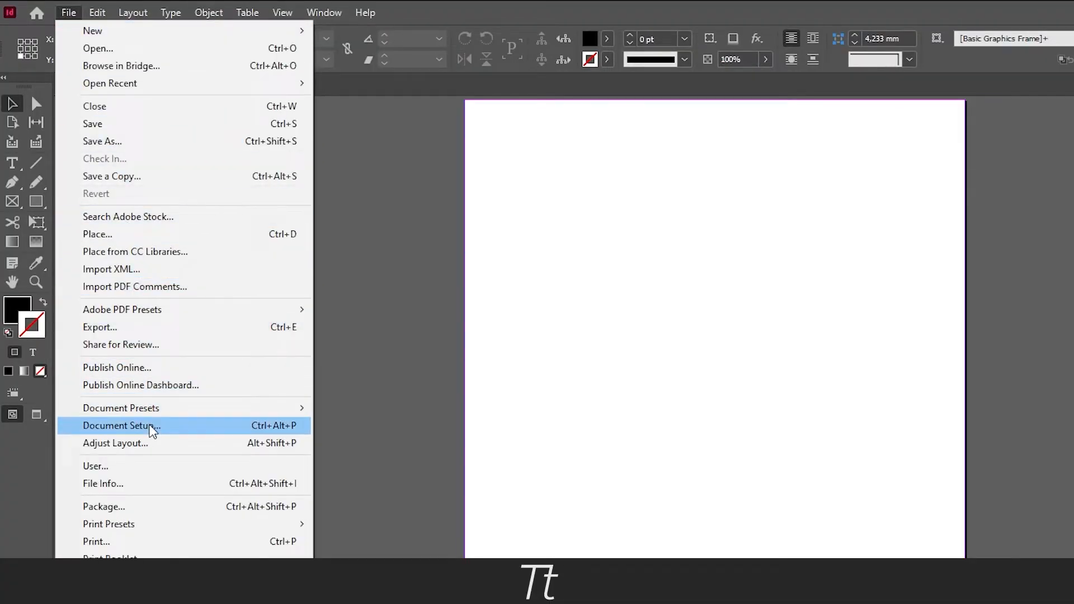
pyautogui.click(120, 426)
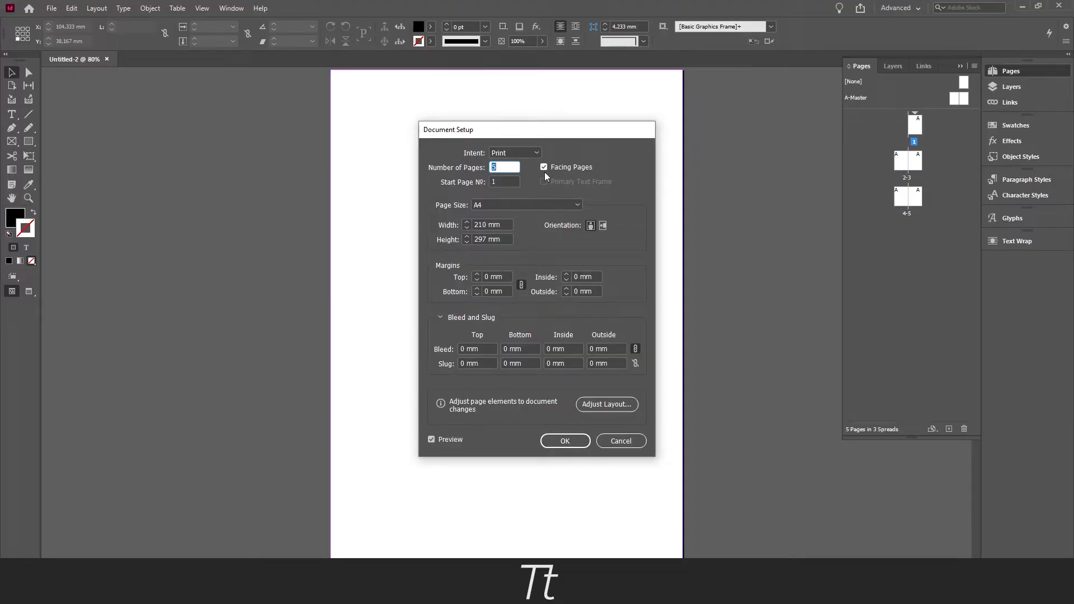
pyautogui.click(544, 167)
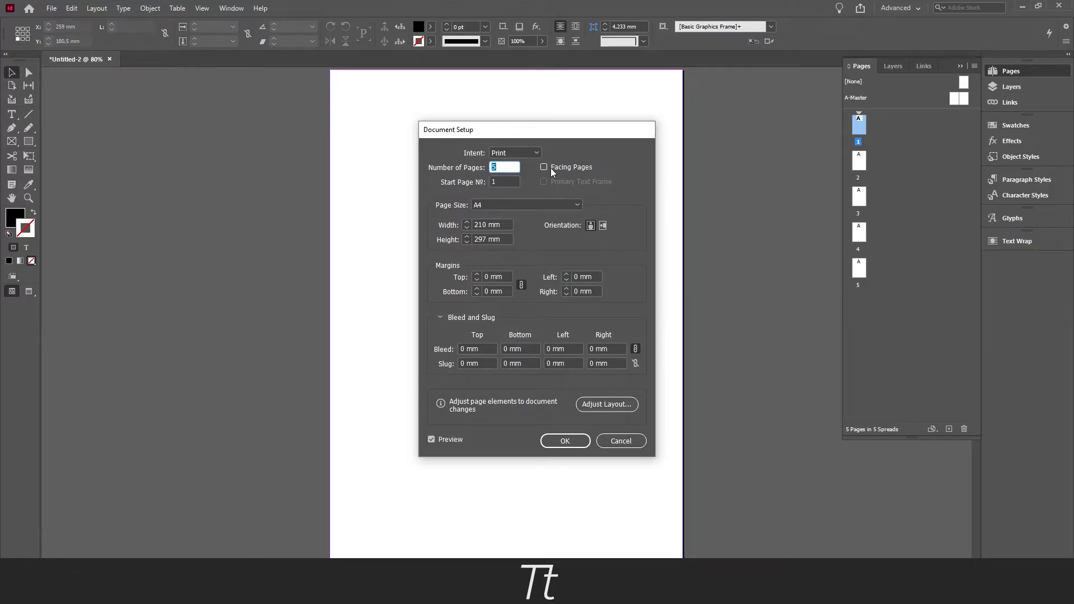
pyautogui.press('ctrl+alt+p')
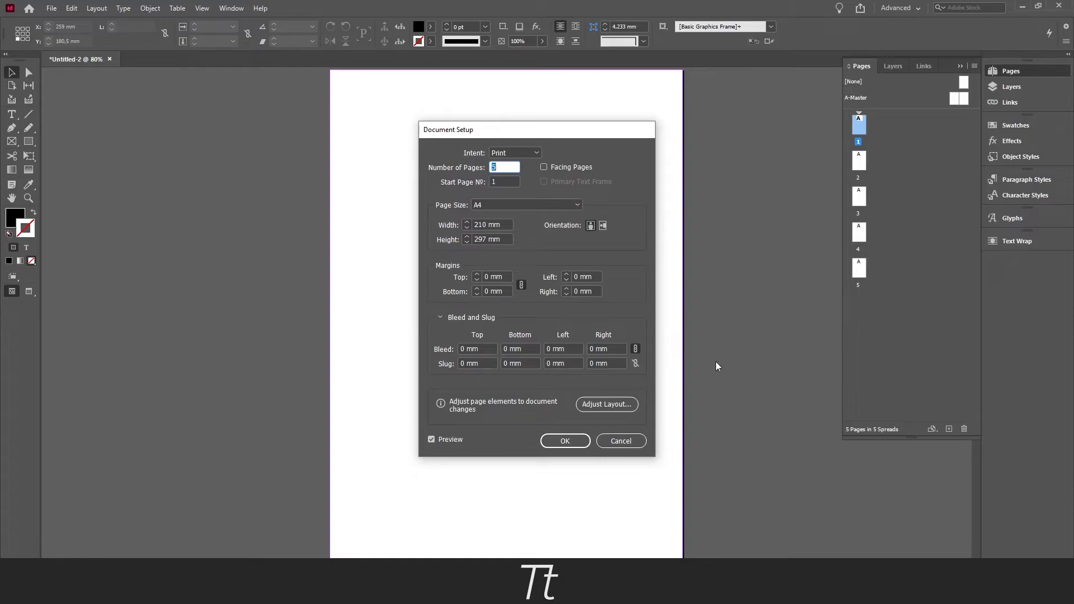
pyautogui.click(544, 166)
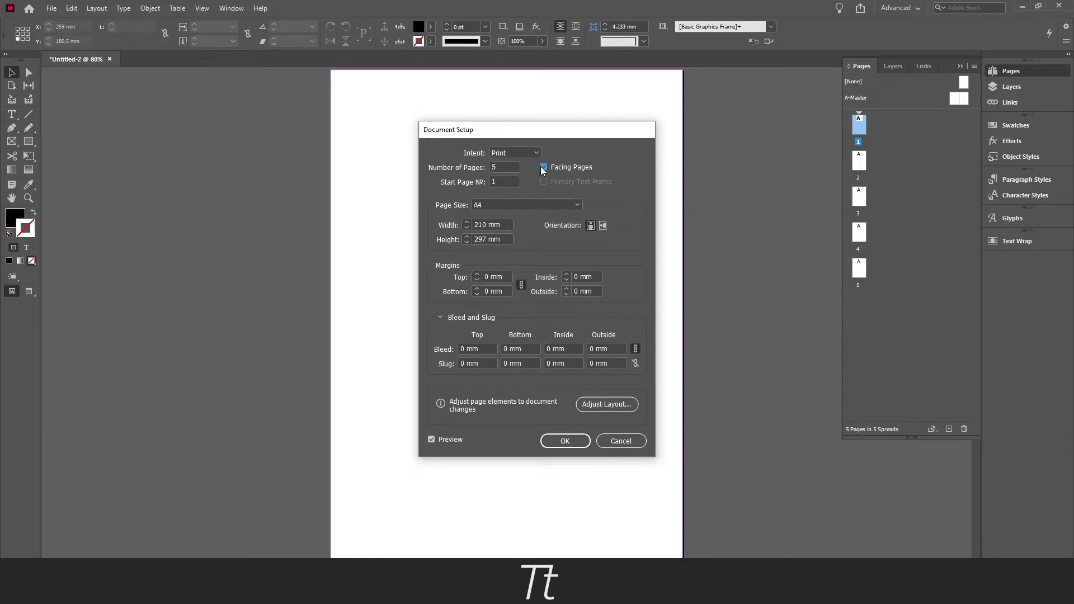
pyautogui.click(564, 441)
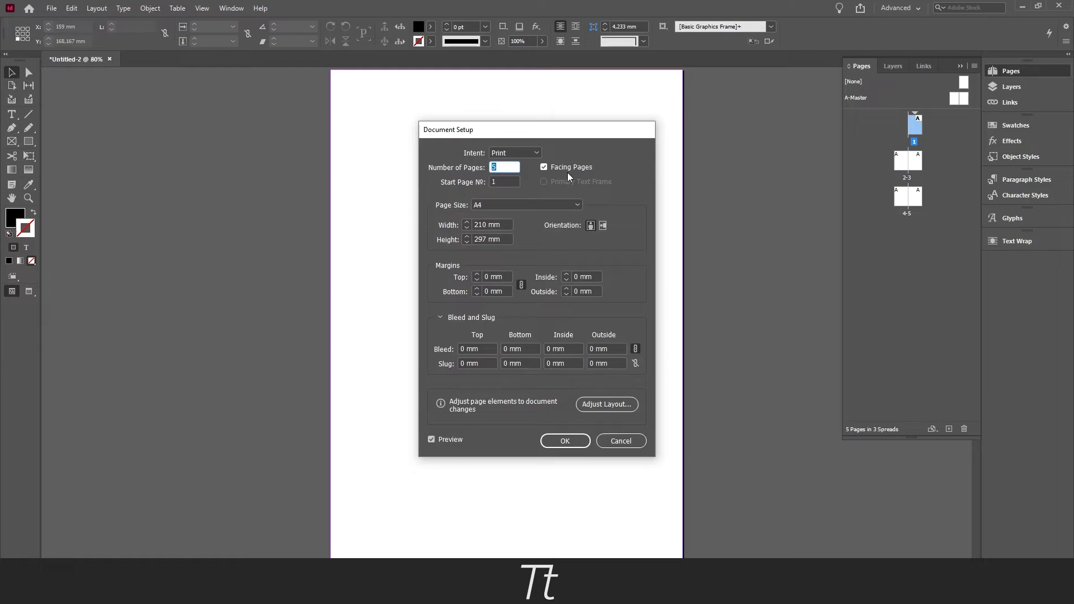
# Confirm Document Setup so the document has 6 single pages in 6 spreads
pyautogui.click(564, 441)
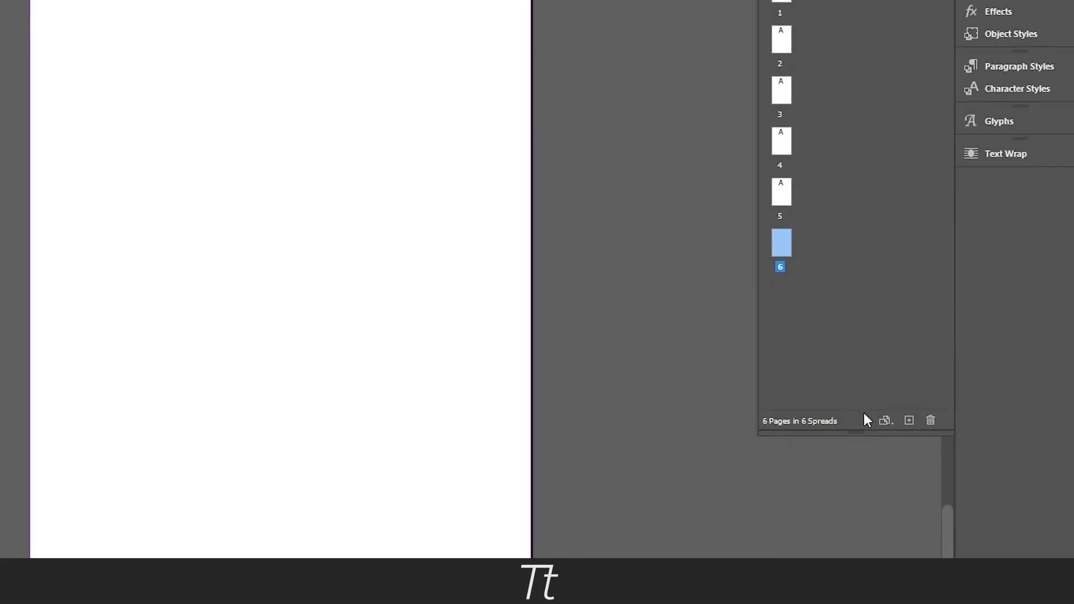
pyautogui.moveTo(909, 420)
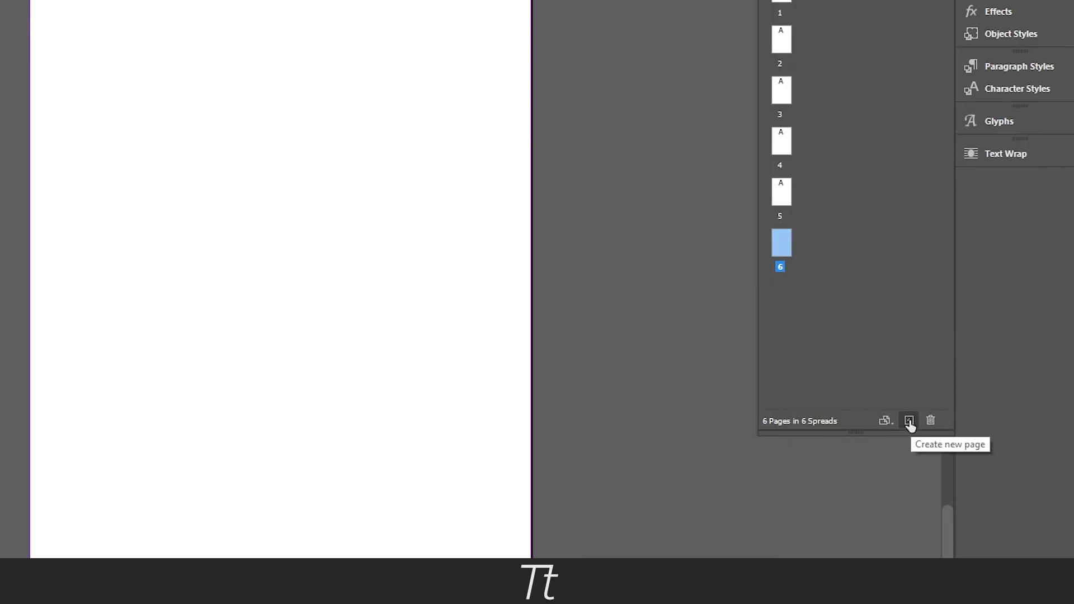
# Add a seventh page after page 6 from the Pages panel, giving 7 spreads
pyautogui.click(909, 419)
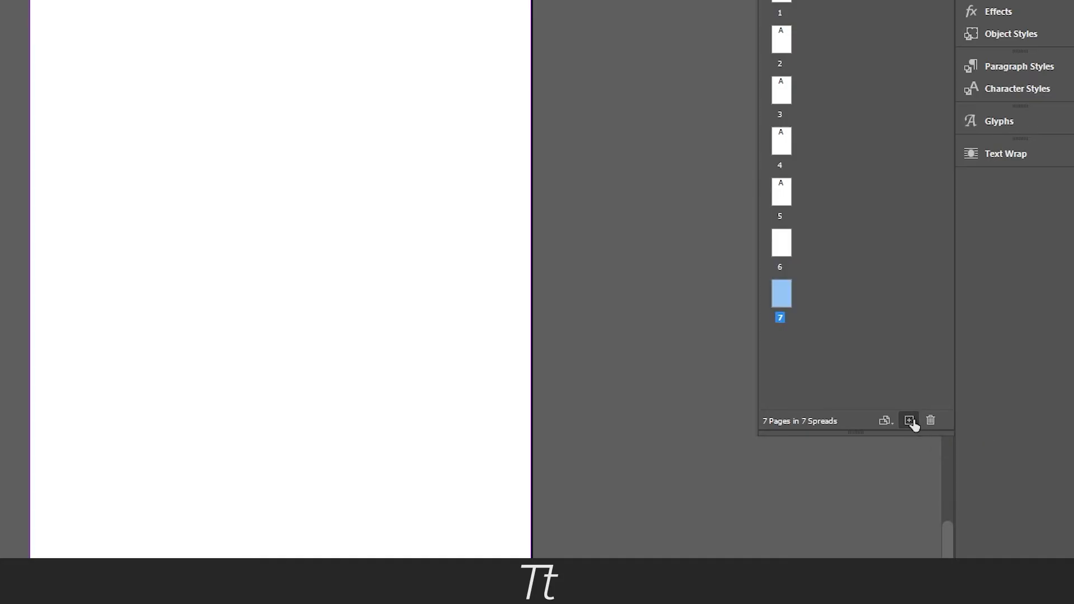
pyautogui.moveTo(916, 379)
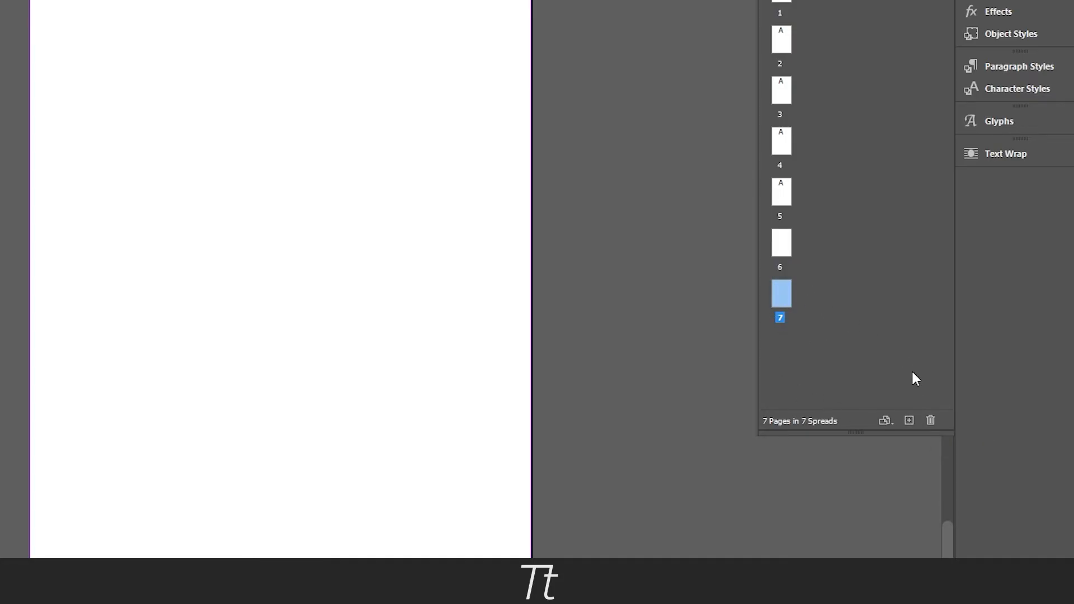